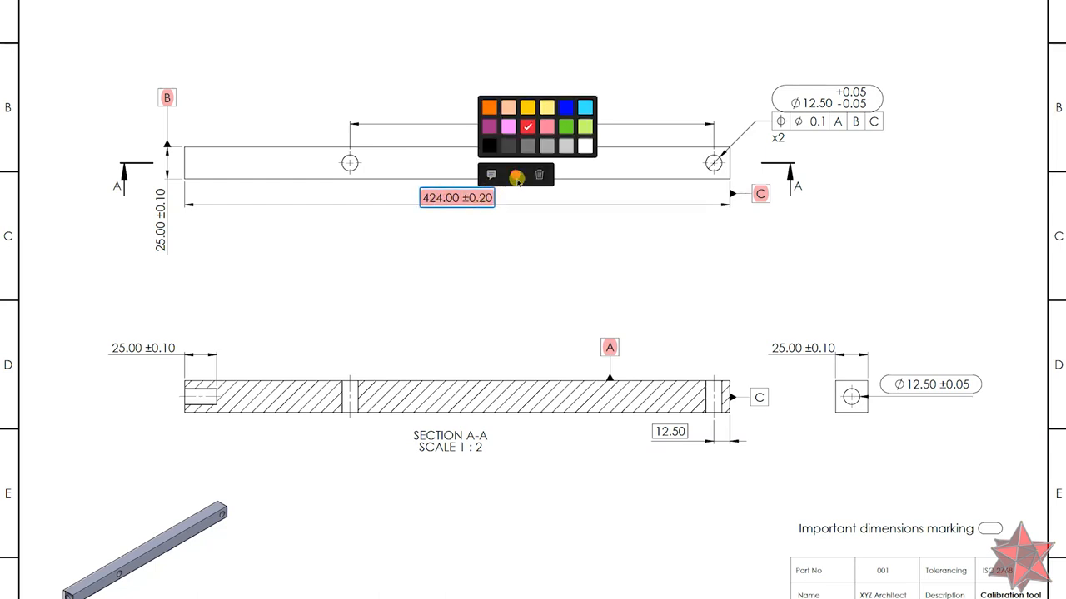
- Highlight the 424.00 ±0.20 length, Ø12.50 hole tolerance and position tolerance frame in blue
{"action": "left_click", "coordinate": [585, 107]}
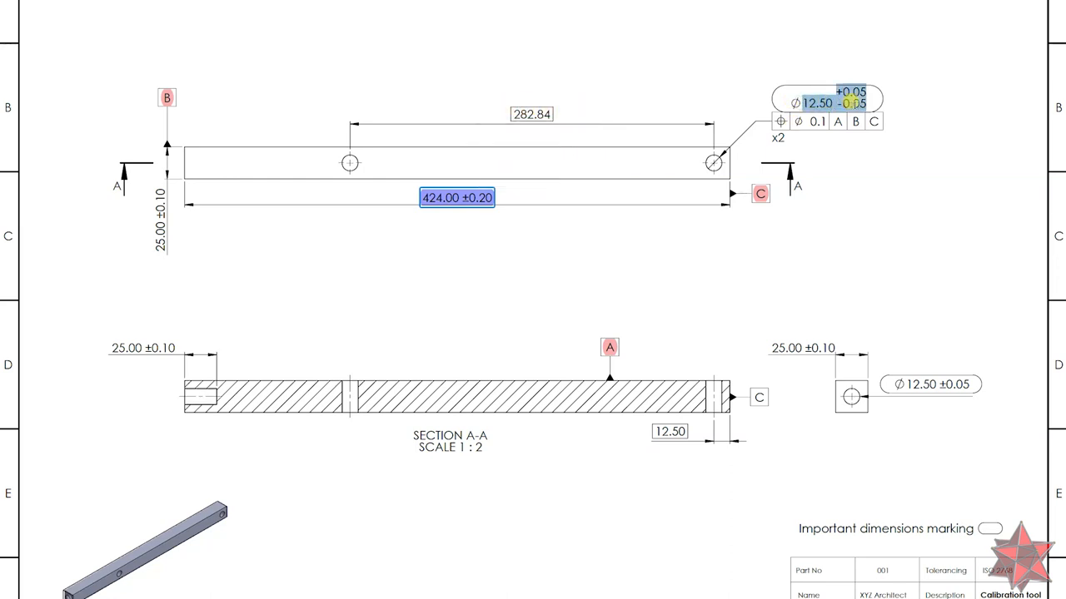
{"action": "left_click", "coordinate": [824, 103]}
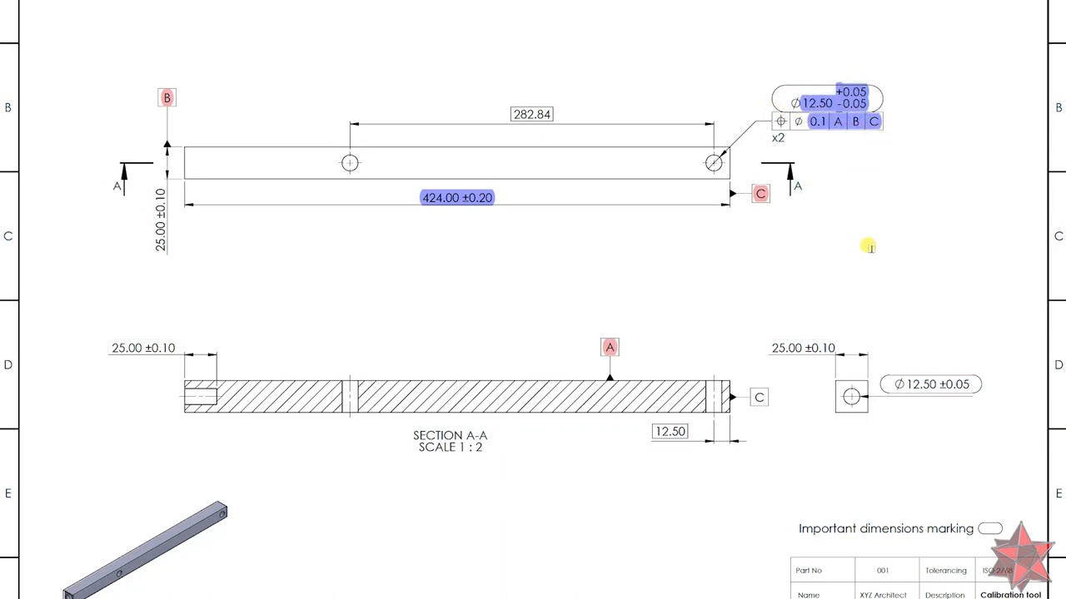
{"action": "left_click", "coordinate": [670, 431]}
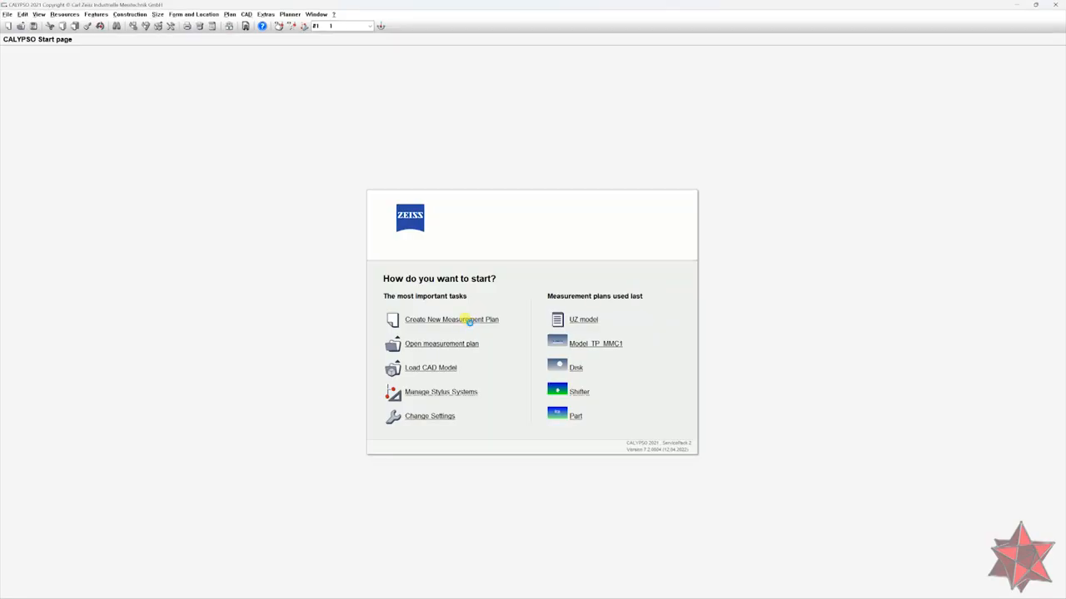
- Start a new measurement plan and save it as Calibration tool_0227332_ProjectID_V01
{"action": "left_click", "coordinate": [452, 319]}
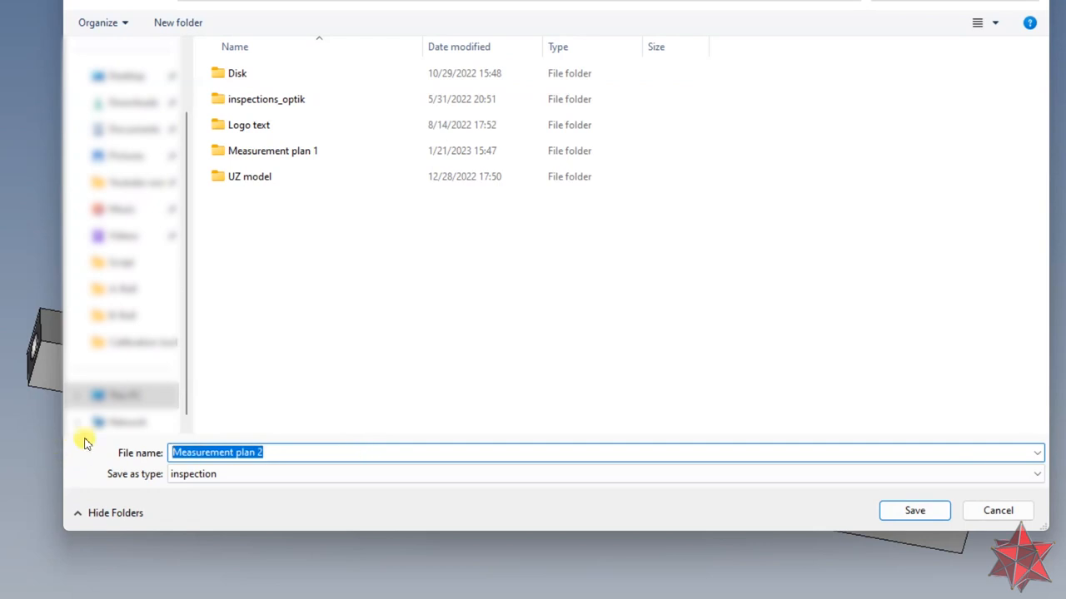
{"action": "type", "text": "Calibration tool_"}
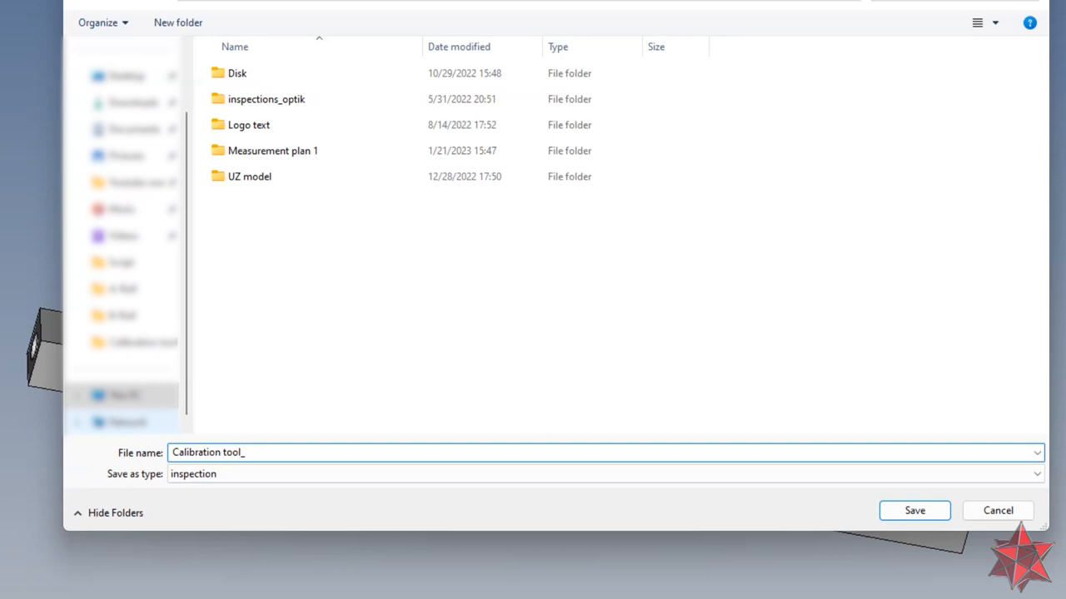
{"action": "type", "text": "0227332_"}
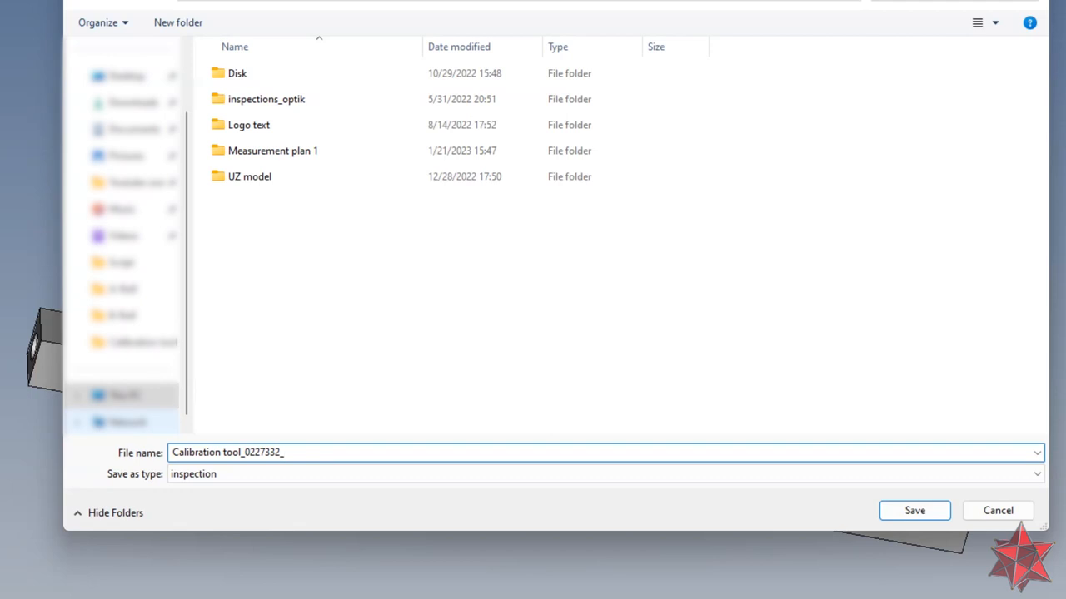
{"action": "type", "text": "ProjectID"}
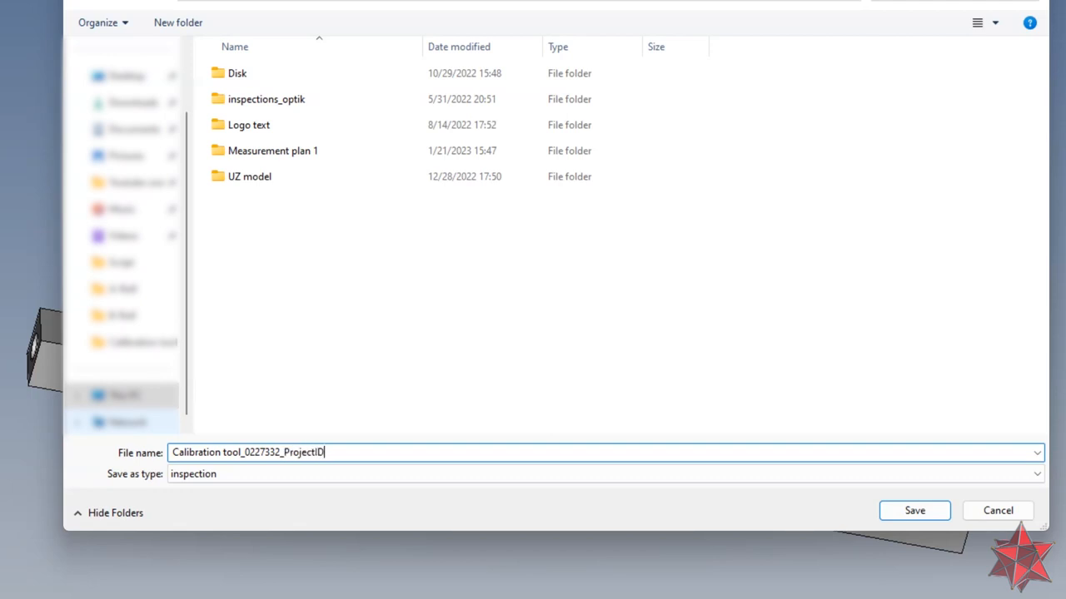
{"action": "type", "text": "_V01"}
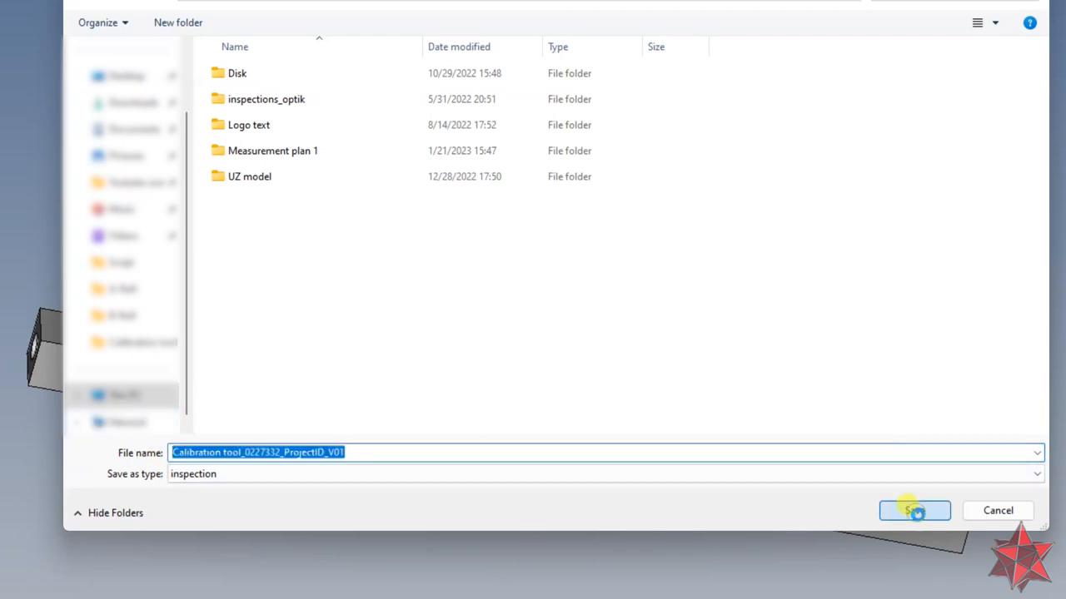
{"action": "left_click", "coordinate": [914, 510]}
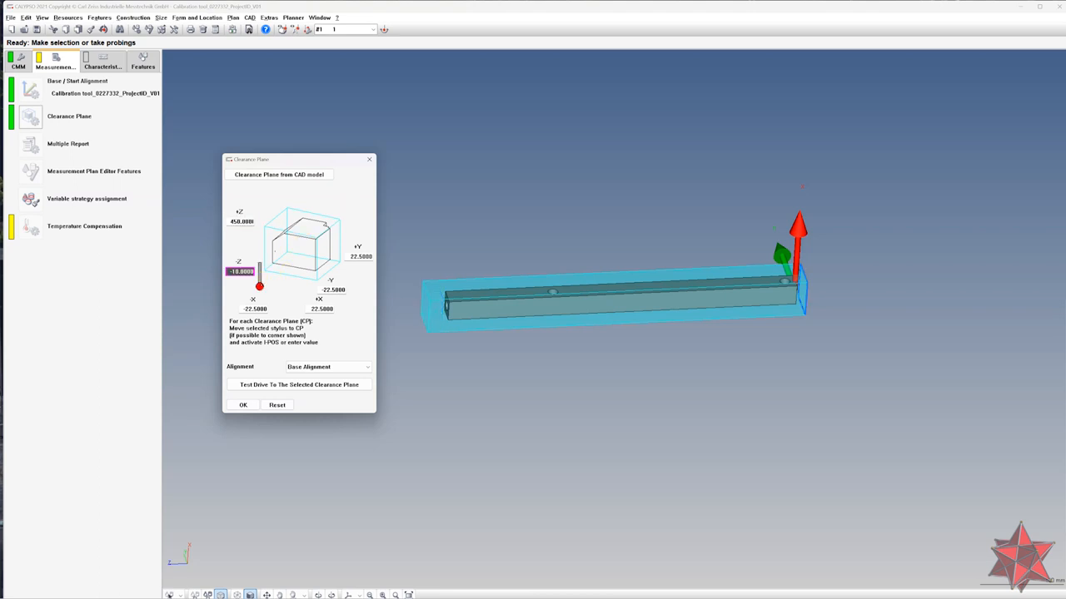
- Set the clearance plane offsets to 10.0000 around the bar and accept them
{"action": "type", "text": "10.0000"}
{"action": "left_click", "coordinate": [253, 308]}
{"action": "type", "text": "-50.0000"}
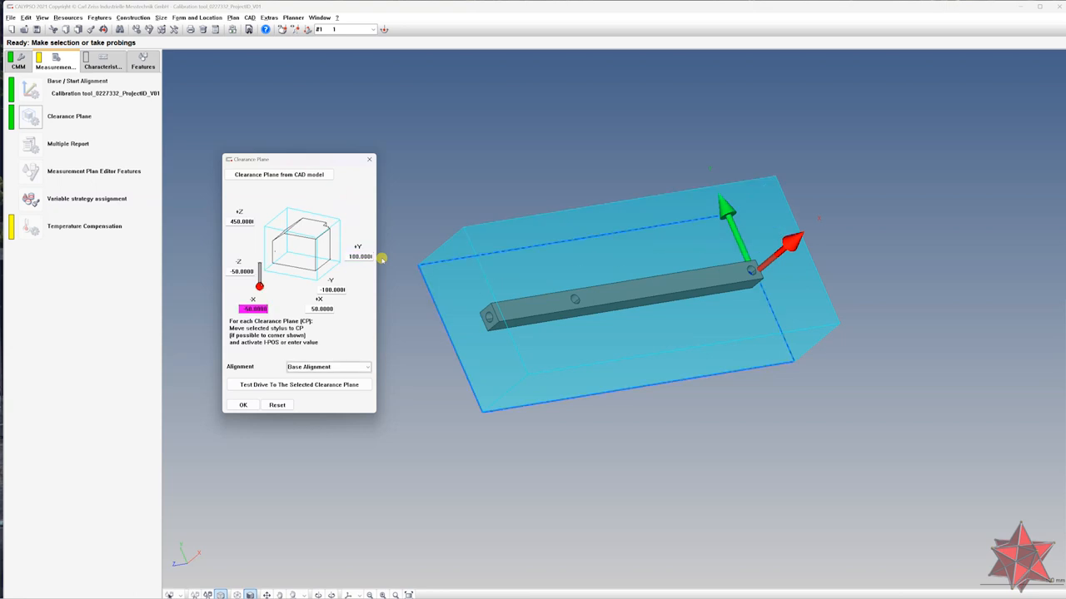
{"action": "left_click", "coordinate": [243, 405]}
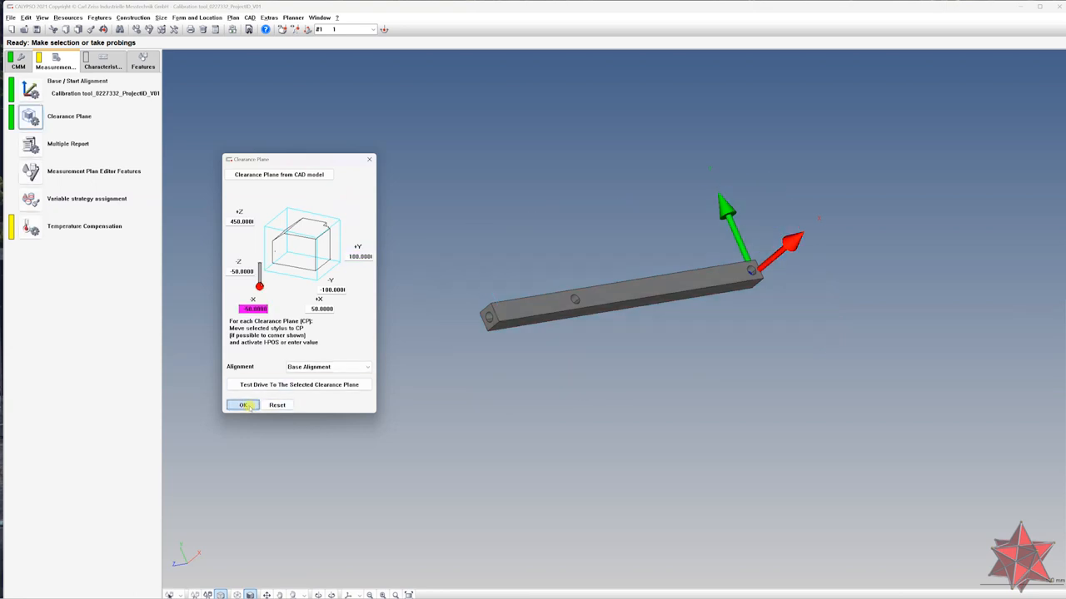
{"action": "left_click", "coordinate": [243, 406]}
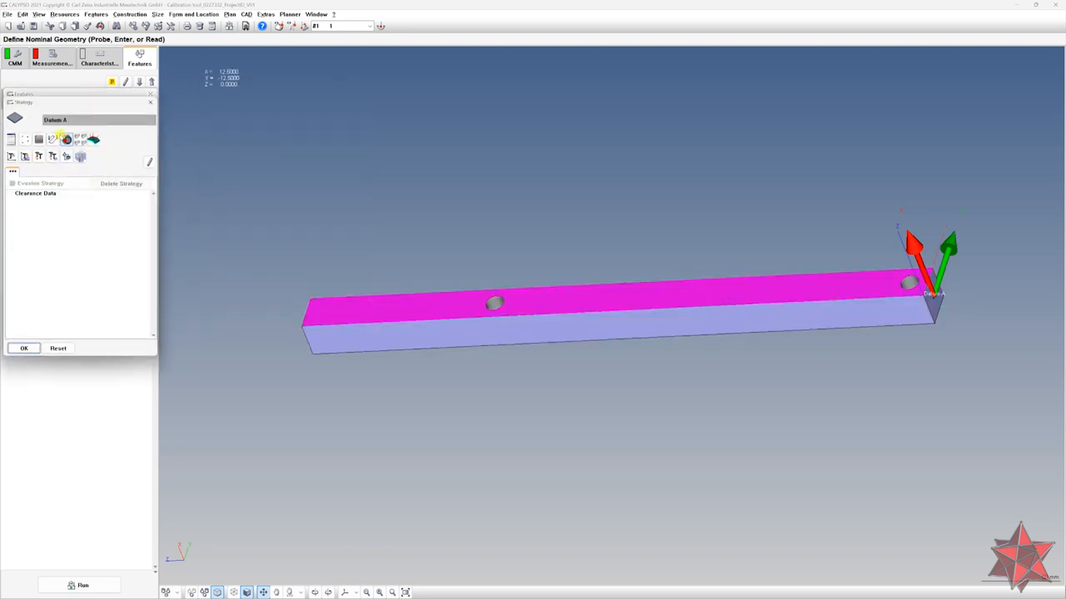
- Confirm the new datum plane feature taken from the CAD face
{"action": "left_click", "coordinate": [24, 348]}
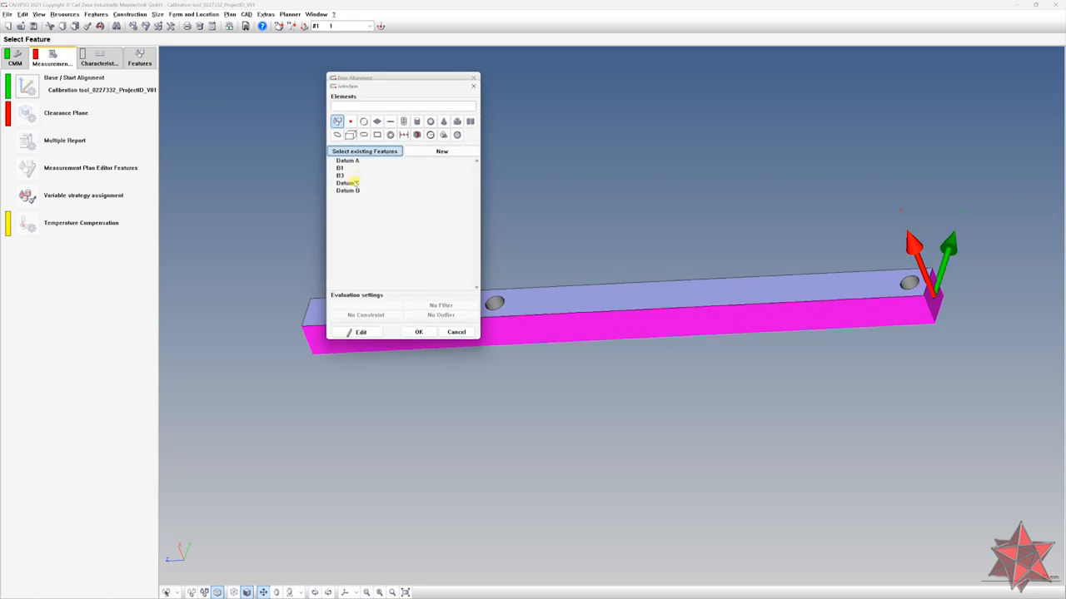
- Set Datum A, B and C as the base alignment references and accept it
{"action": "left_click", "coordinate": [420, 331]}
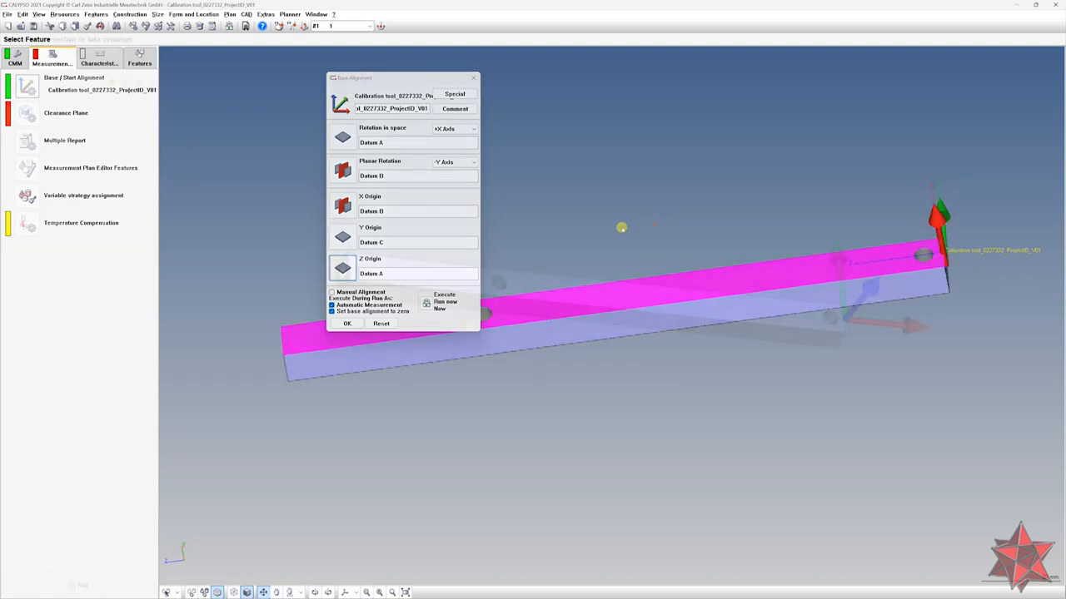
{"action": "left_click", "coordinate": [346, 323]}
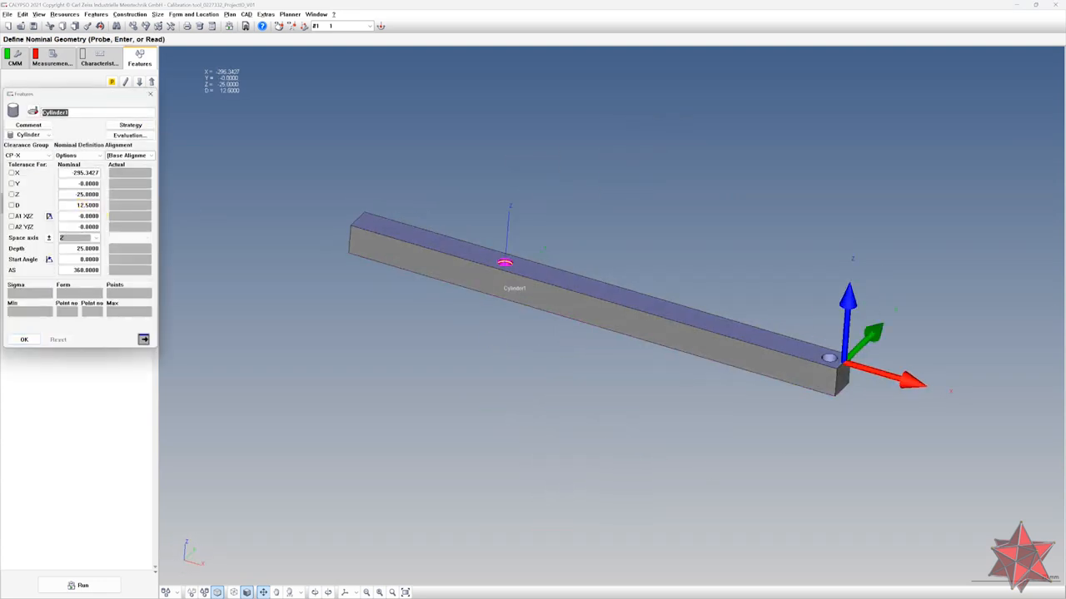
- Name the hole cylinders Cyl_Dim_2, Cyl_Dim1, Cyl_Dim3 and the plane Pla_Dim
{"action": "type", "text": "Cyl_Dim3"}
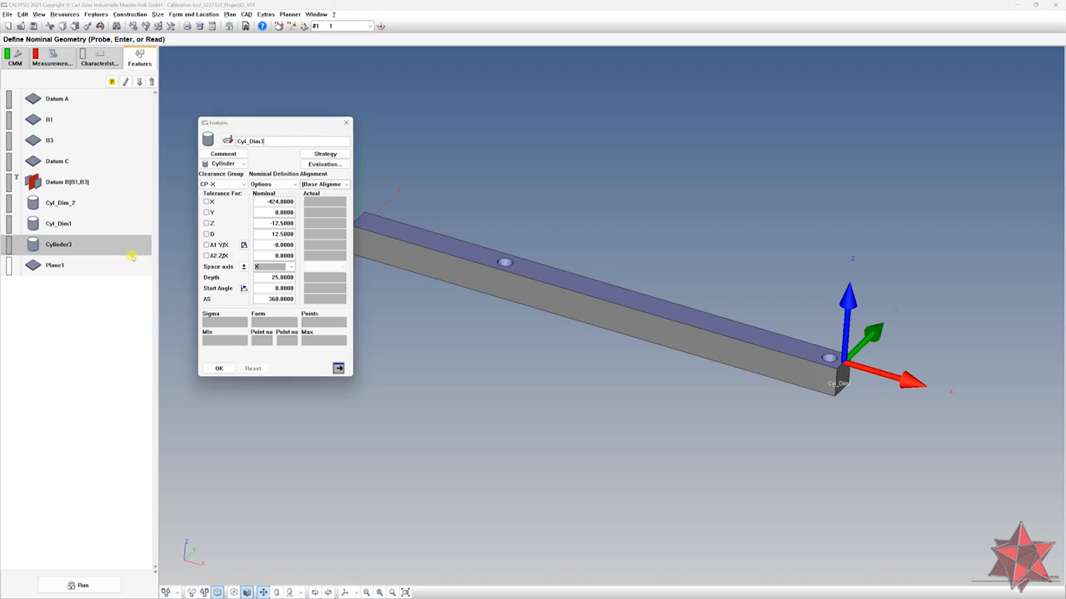
{"action": "left_click", "coordinate": [54, 265]}
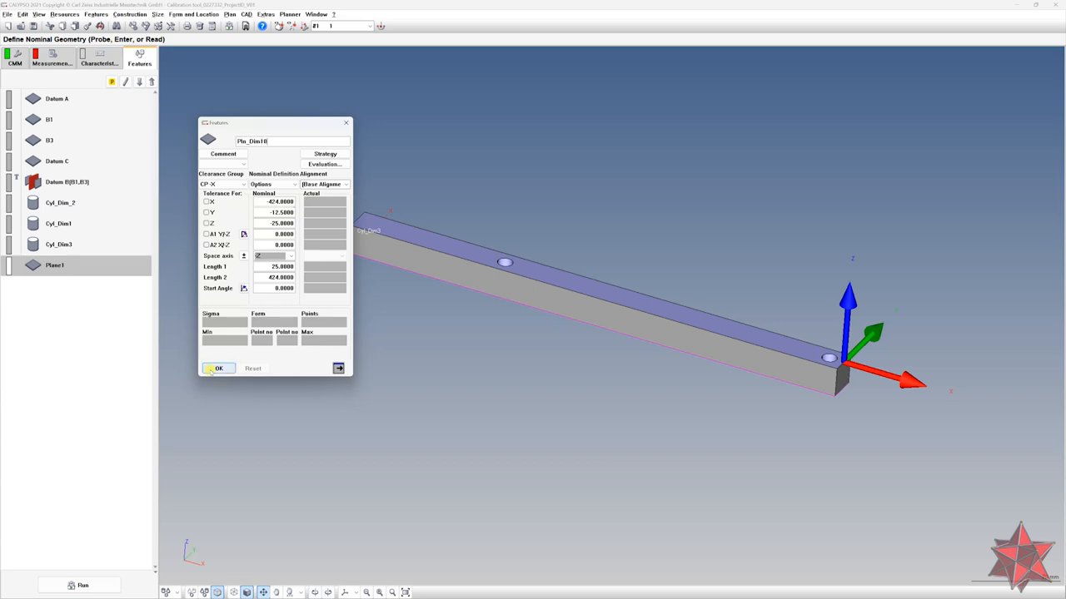
{"action": "left_click", "coordinate": [220, 368]}
{"action": "type", "text": "Datum D1"}
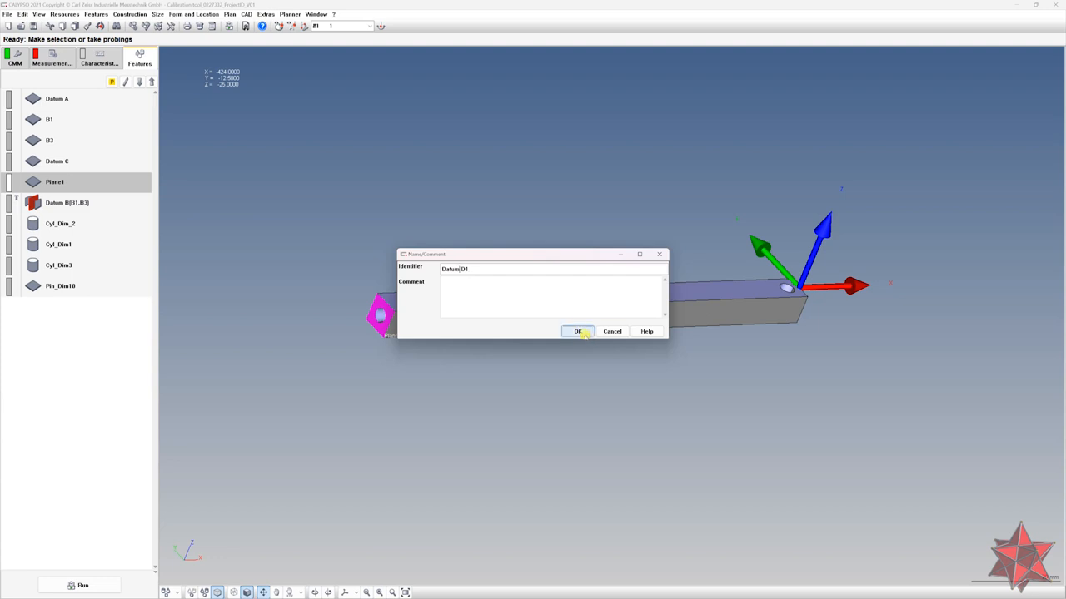
- Confirm the plane's datum name and the secondary alignment name
{"action": "left_click", "coordinate": [578, 332]}
{"action": "type", "text": "Secondary align"}
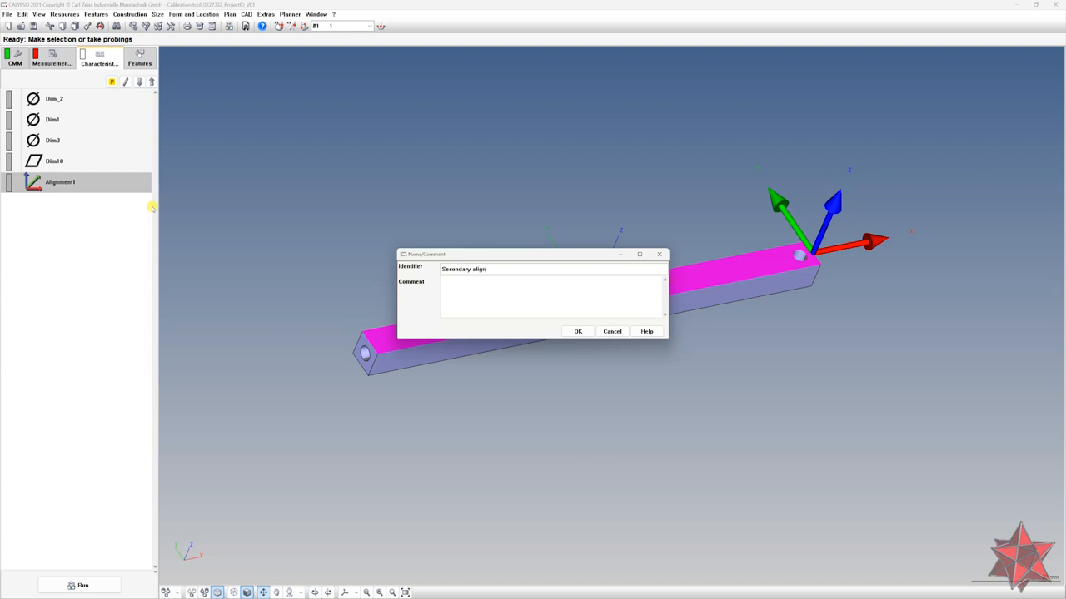
{"action": "left_click", "coordinate": [578, 331]}
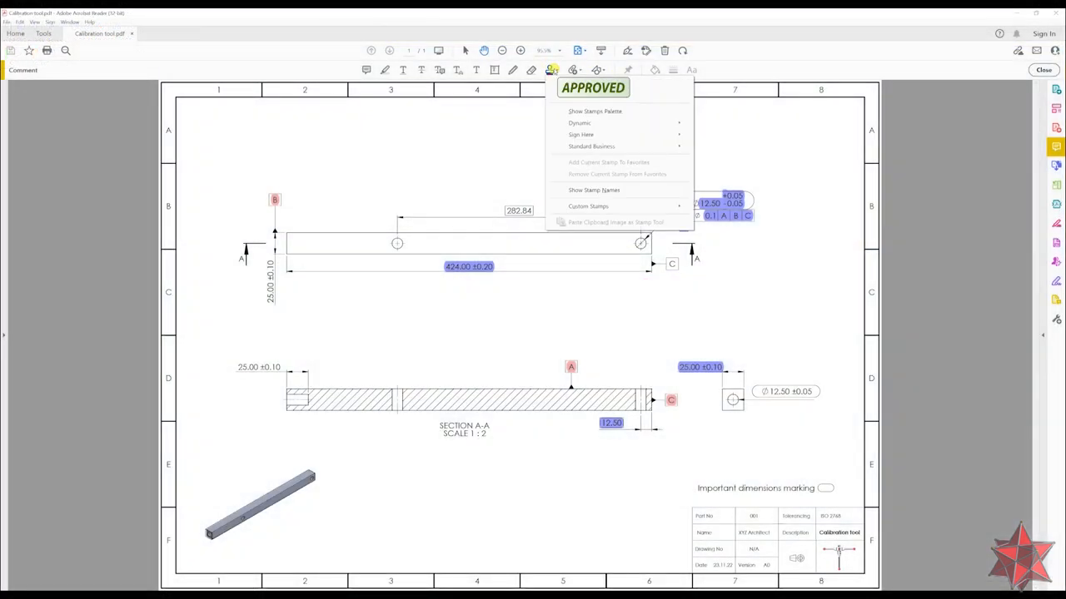
{"action": "mouse_move", "coordinate": [597, 124]}
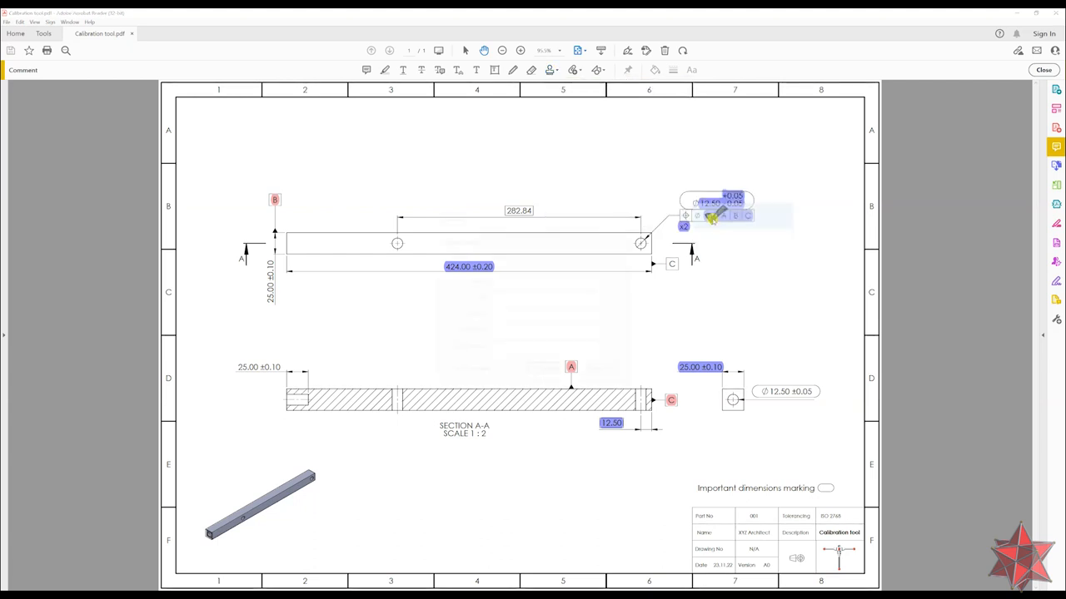
- Place green check marks by the Ø12.50 tolerance, 424.00 length, position frame and 25.00 ±0.10 width
{"action": "left_click", "coordinate": [713, 215]}
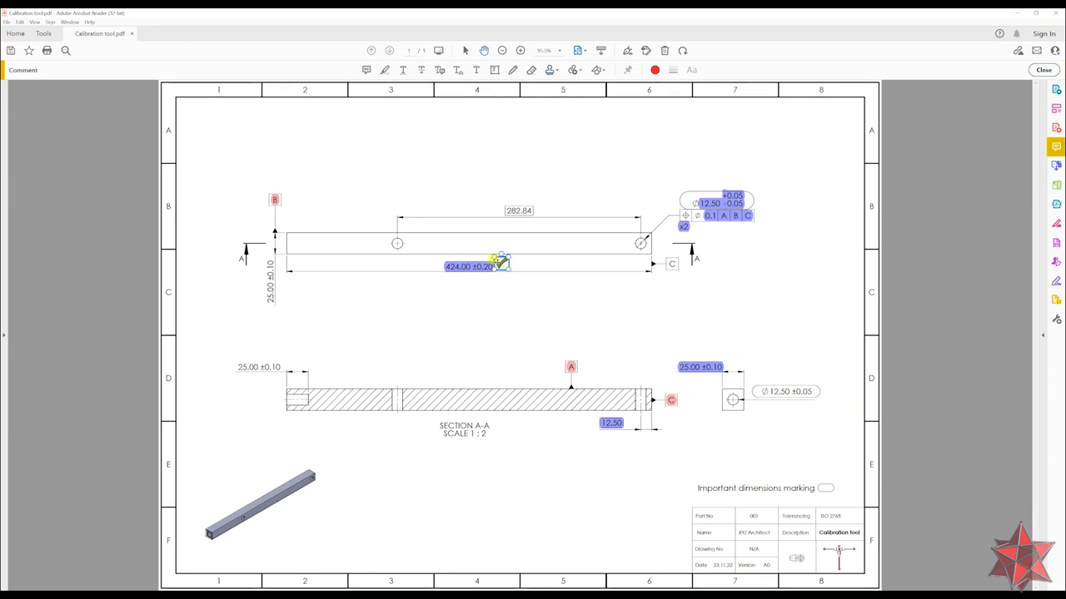
{"action": "key", "text": "ctrl+v"}
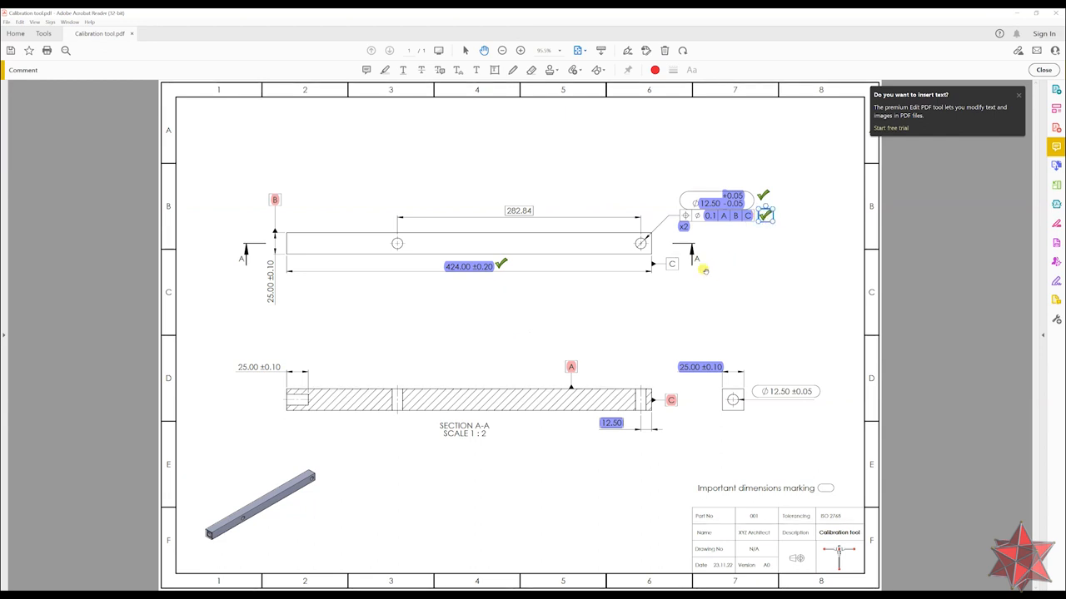
{"action": "key", "text": "ctrl+v"}
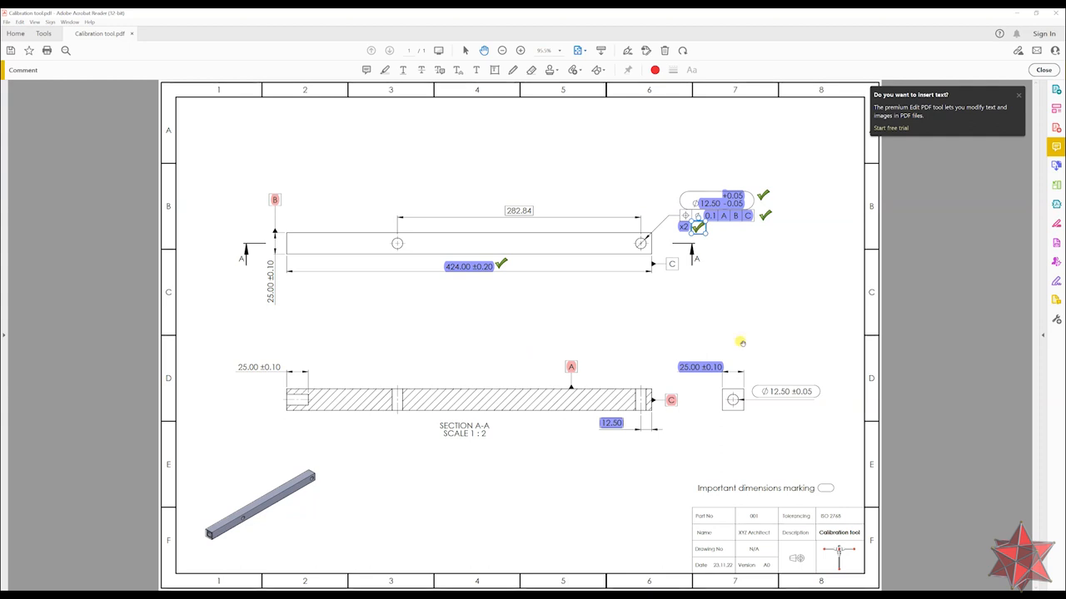
{"action": "key", "text": "ctrl+v"}
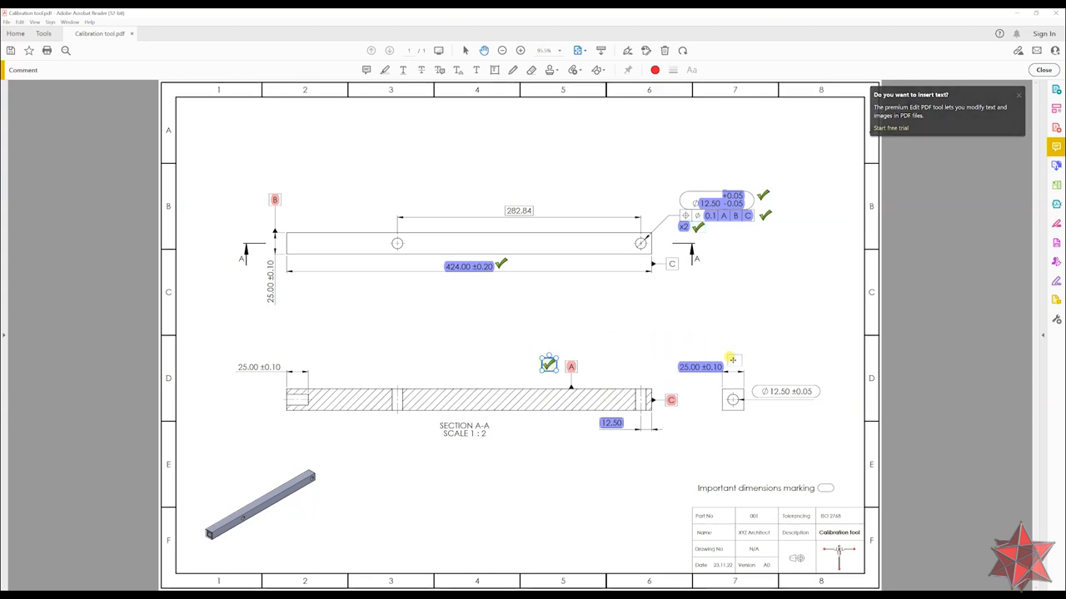
{"action": "left_click_drag", "start_coordinate": [548, 365], "coordinate": [719, 353]}
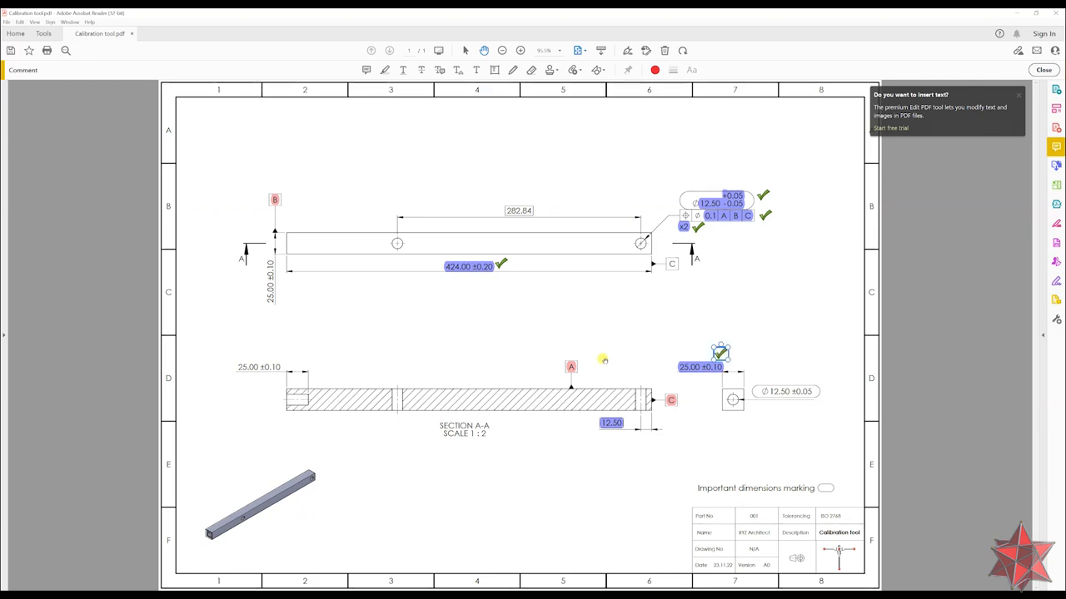
{"action": "key", "text": "ctrl+v"}
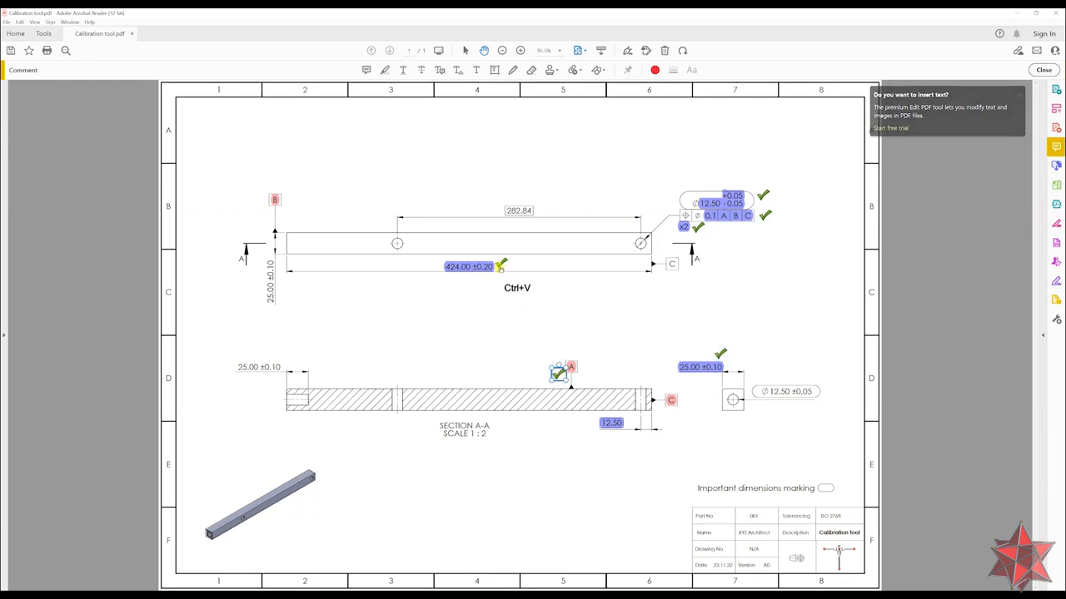